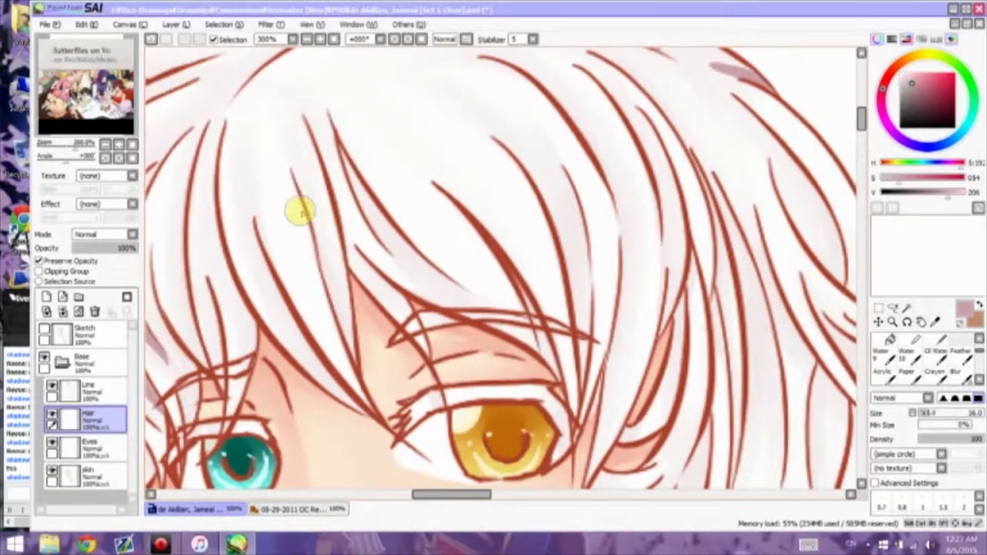
# - Scroll the canvas down while softly shading the white hair around both eyes
pyautogui.scroll(-3)
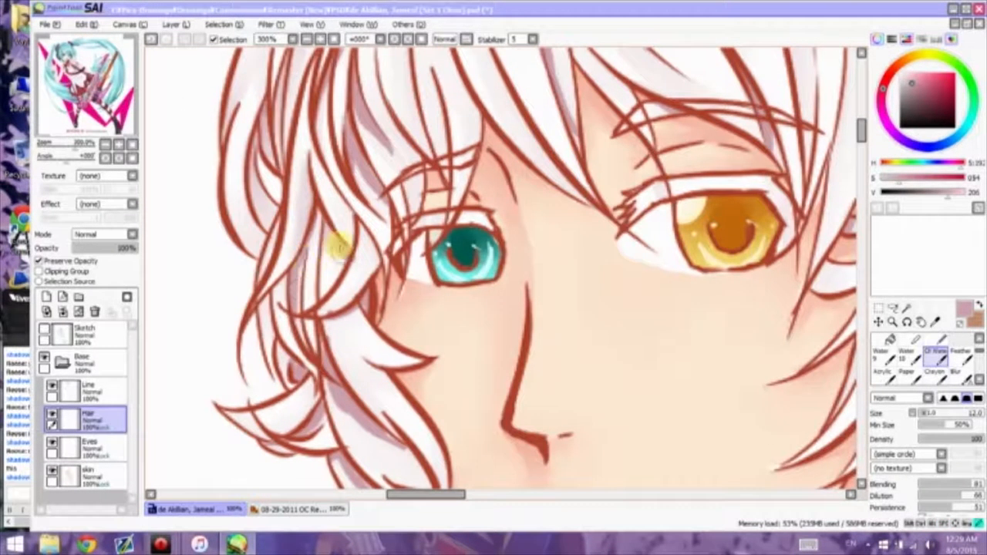
pyautogui.scroll(-3)
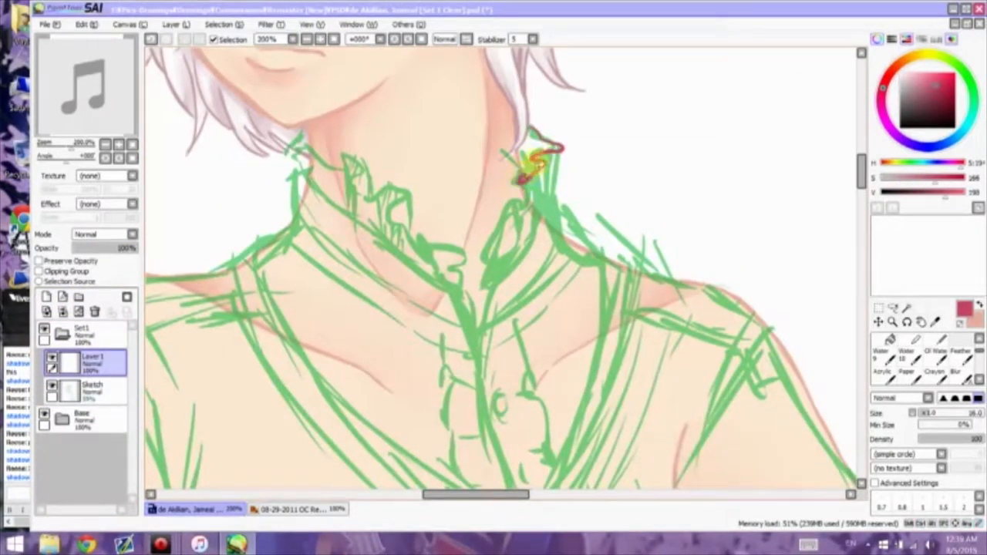
# - Ink the red collar outline beside the neck
pyautogui.moveTo(532, 154); pyautogui.dragTo(470, 316)
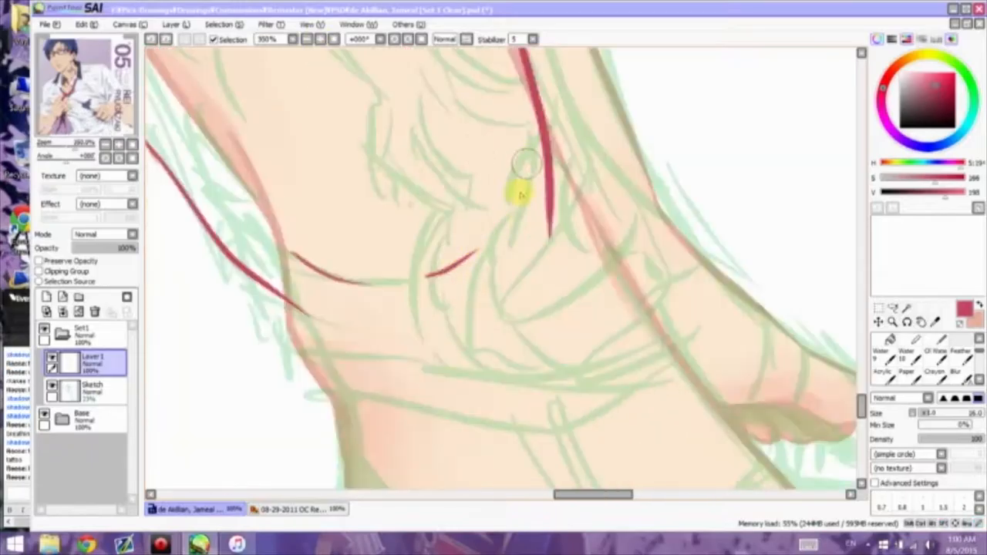
# - Zoom the canvas to 500% and ink the strap buckle outline in red
pyautogui.click(292, 39)
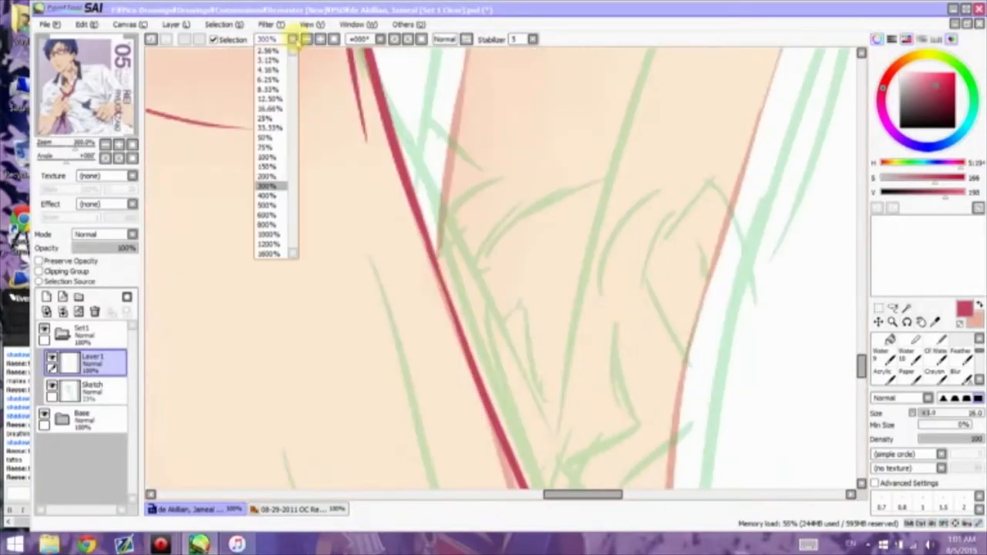
pyautogui.click(268, 186)
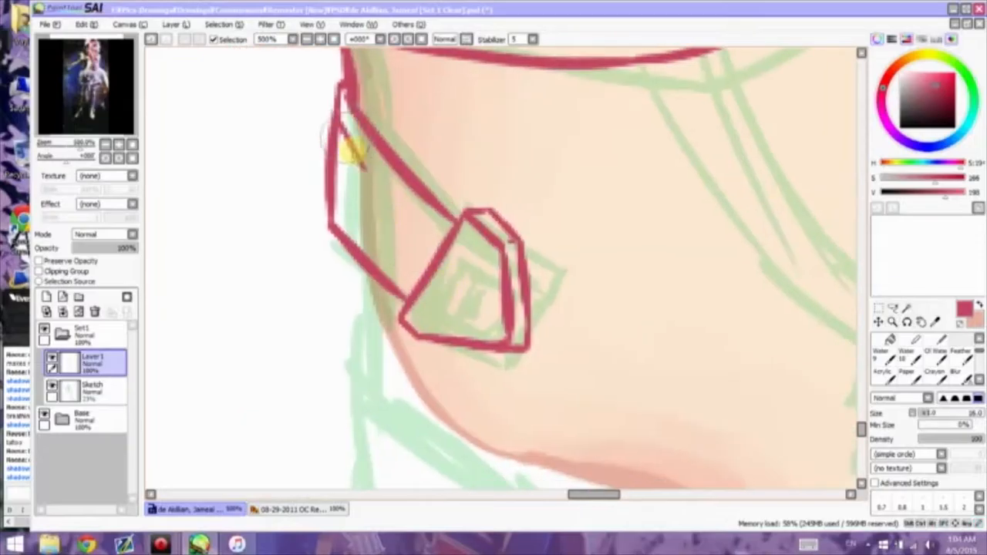
pyautogui.click(306, 40)
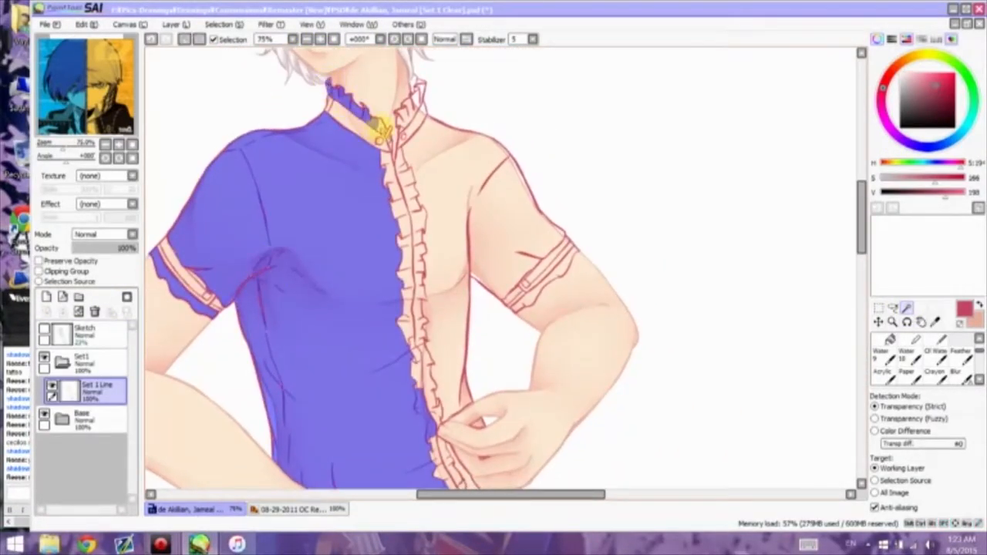
# - Scroll the canvas down while finishing the frilly shirt line art
pyautogui.scroll(-3)
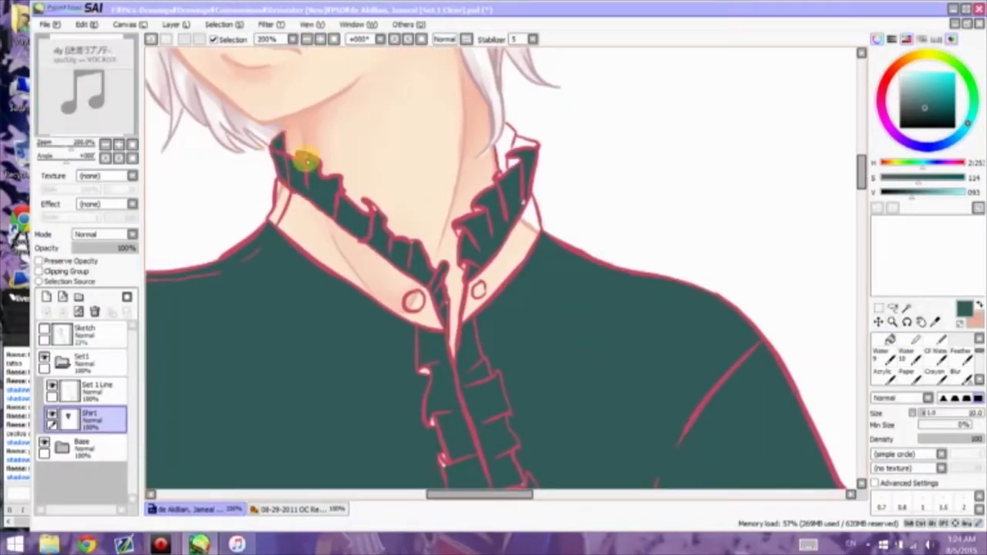
# - Dab darker shadow onto the collar, placket and cuff ruffles of the teal shirt
pyautogui.scroll(-3)
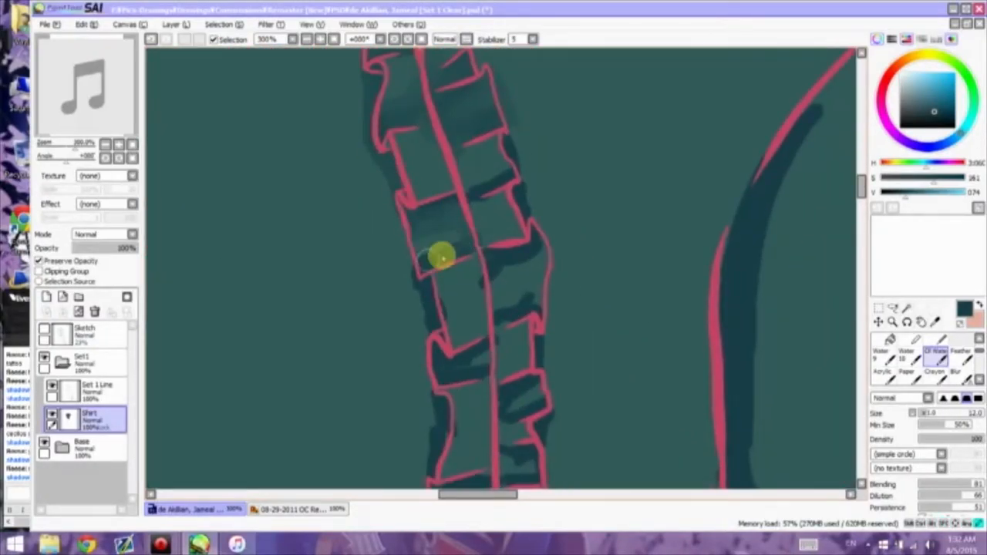
pyautogui.click(304, 40)
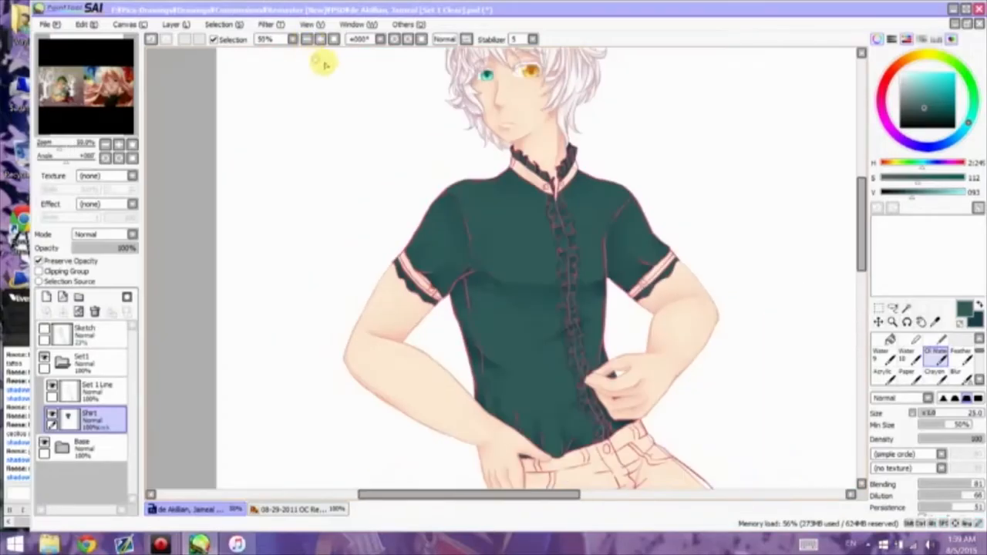
pyautogui.scroll(3)
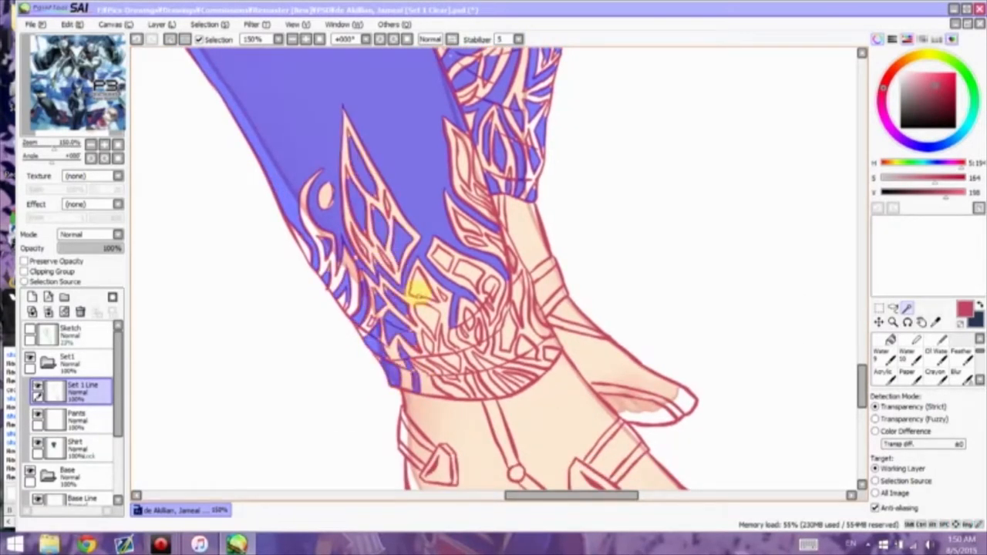
# - Scroll down to the trousers while filling them dark teal around the pattern
pyautogui.scroll(-3)
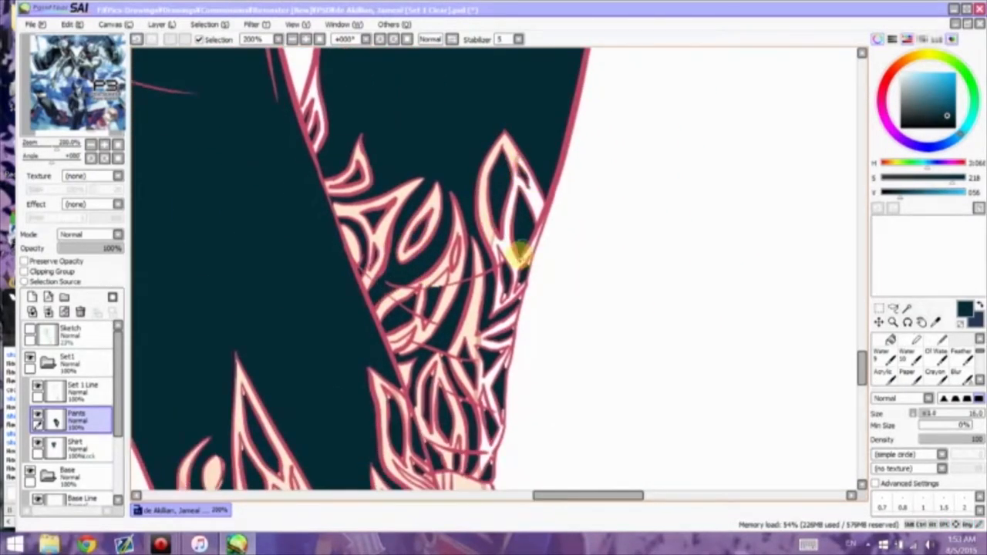
pyautogui.scroll(-3)
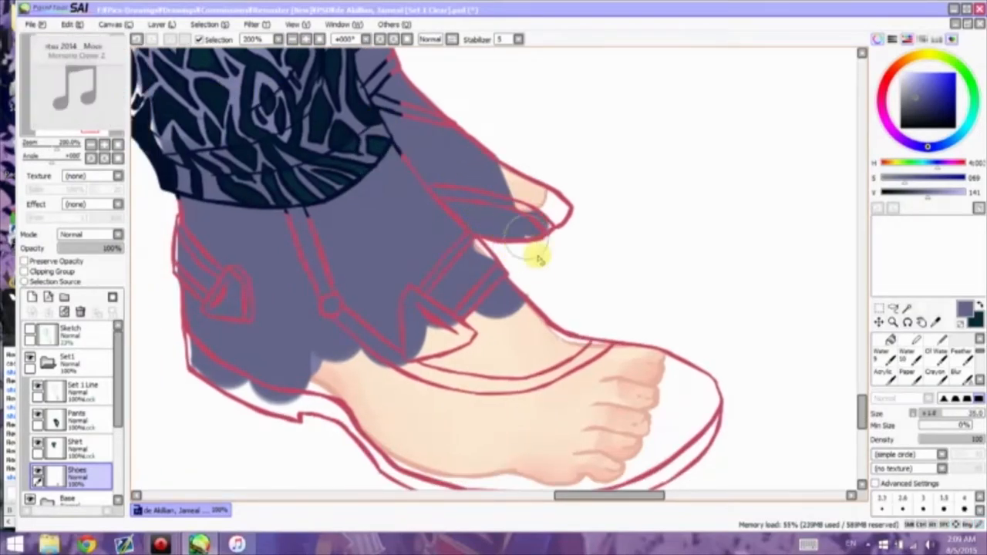
# - Scroll down to the feet while painting and shading the gray-violet shoes
pyautogui.scroll(-3)
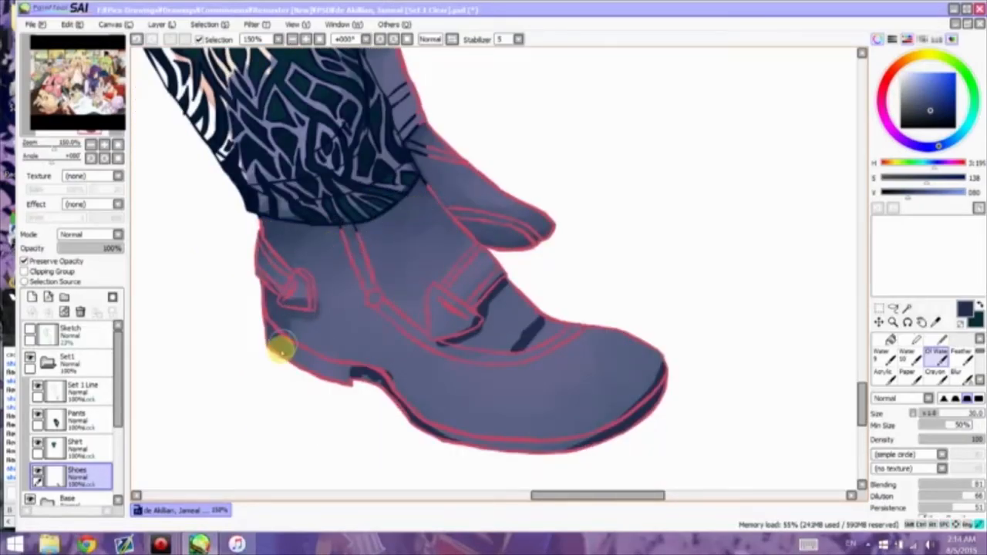
pyautogui.scroll(-3)
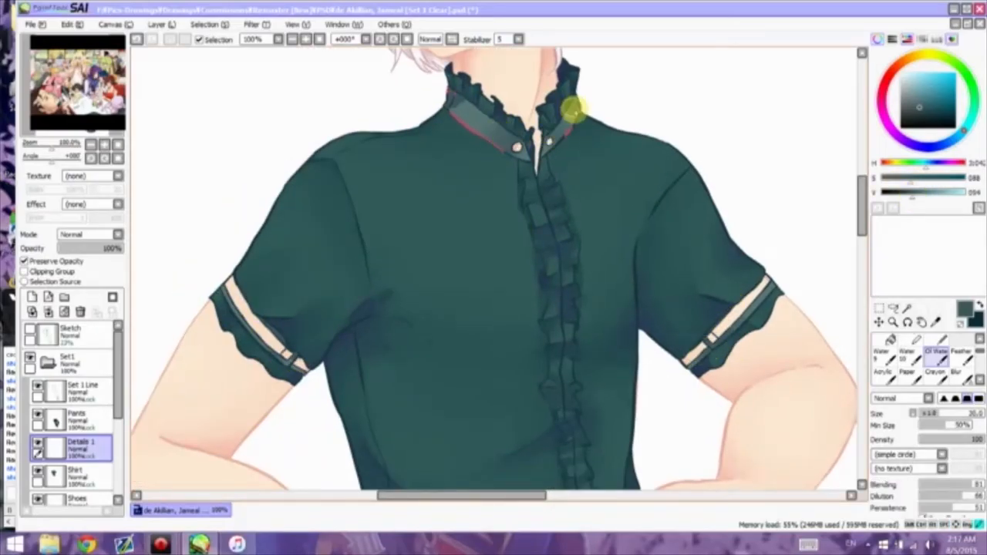
# - Scroll up to the shirt trims and name the new layer Details
pyautogui.scroll(3)
pyautogui.write('Deta')
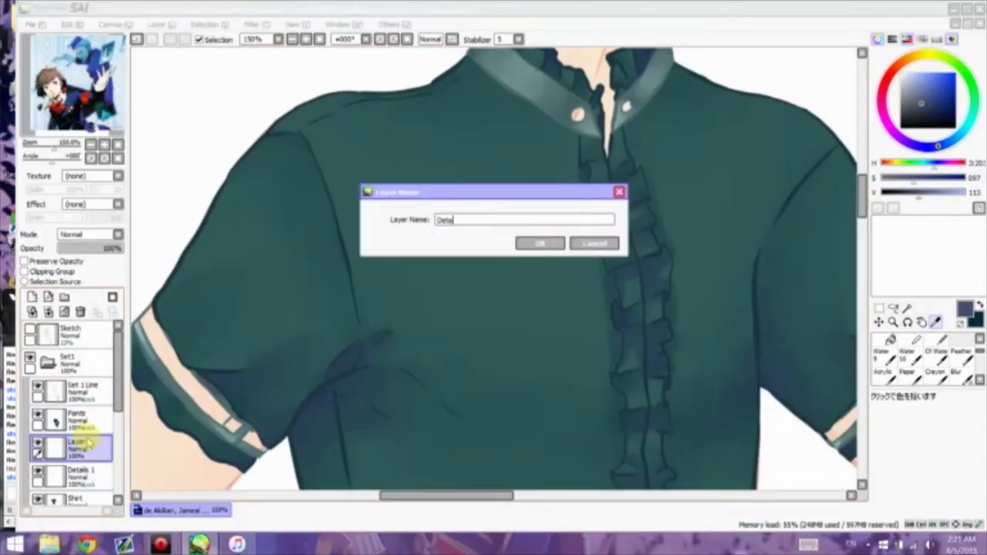
pyautogui.click(538, 243)
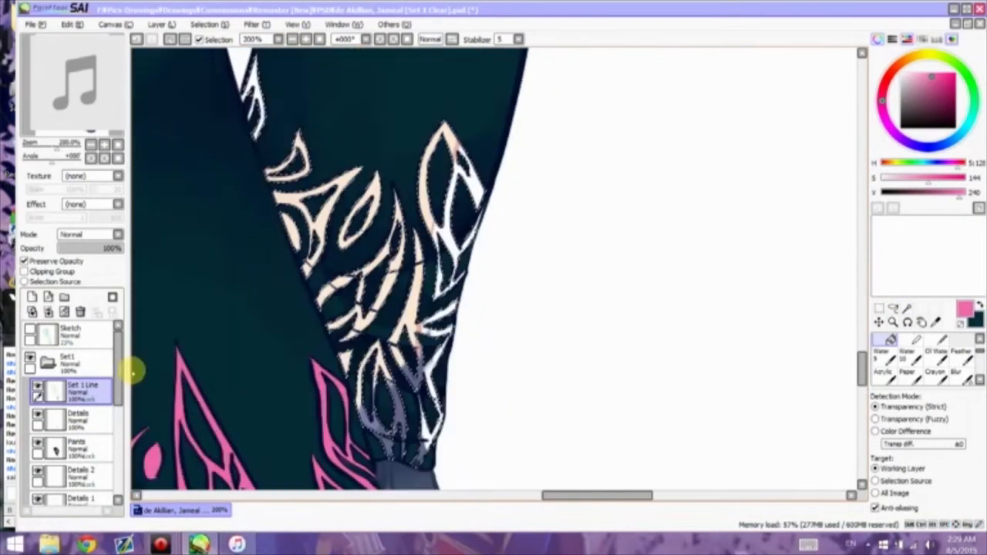
# - Switch to the Details layer to fill the selected trouser pattern pink
pyautogui.click(77, 416)
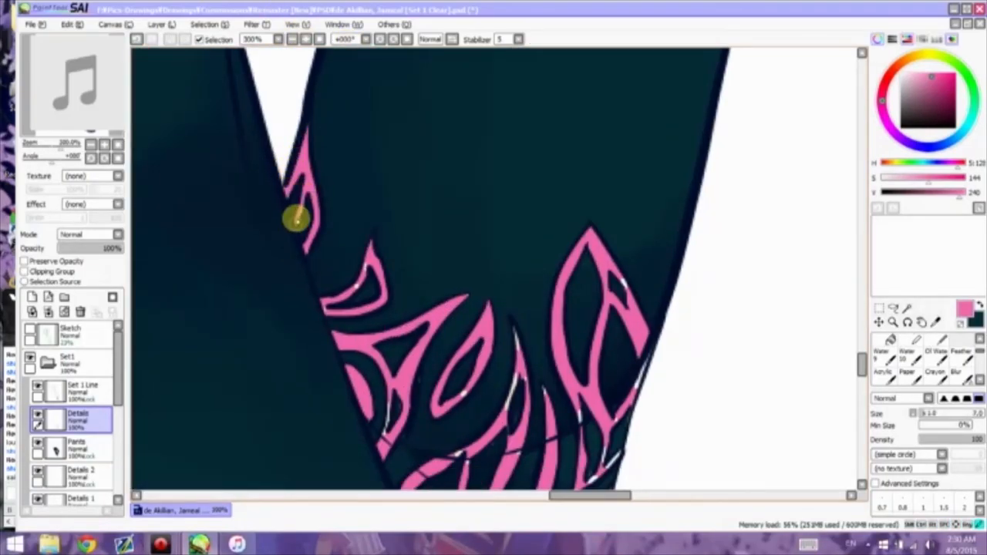